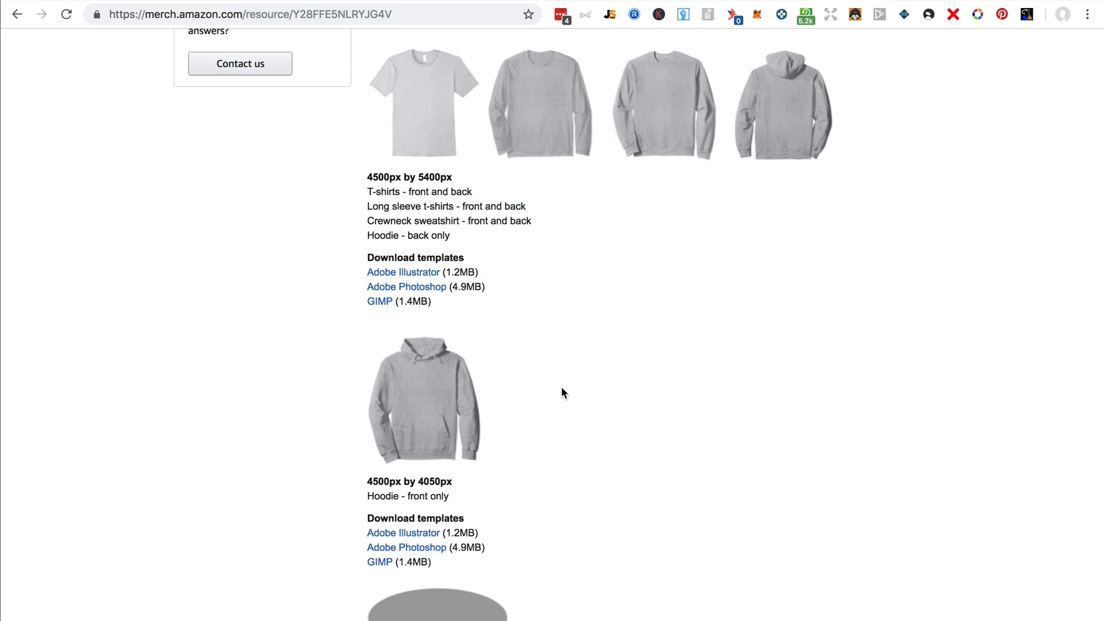
mouse_move(494, 493)
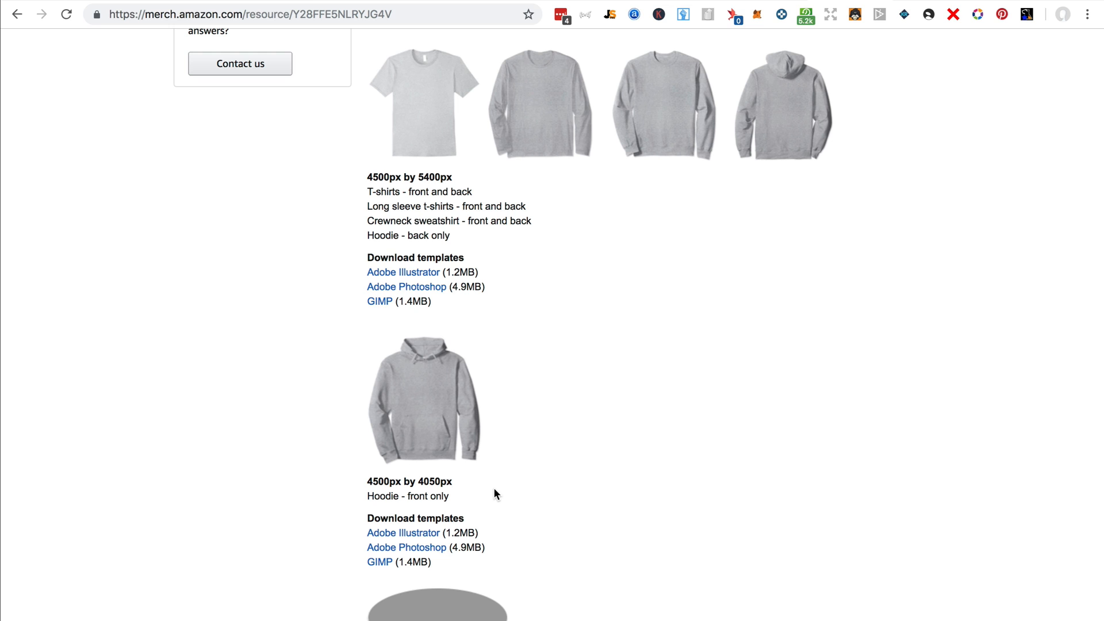
mouse_move(347, 188)
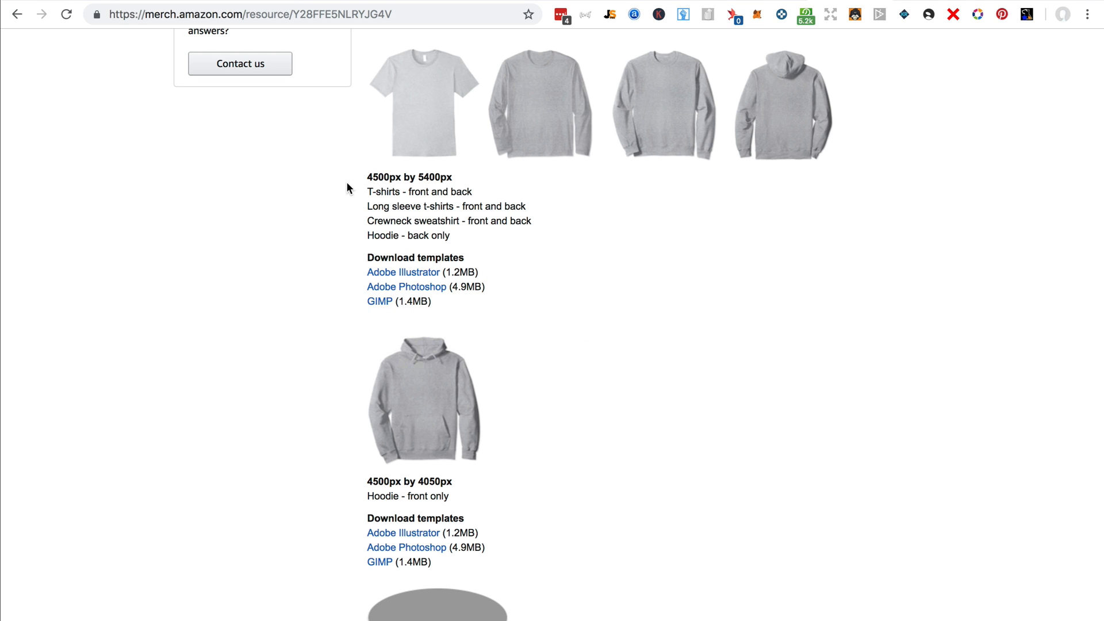
mouse_move(418, 97)
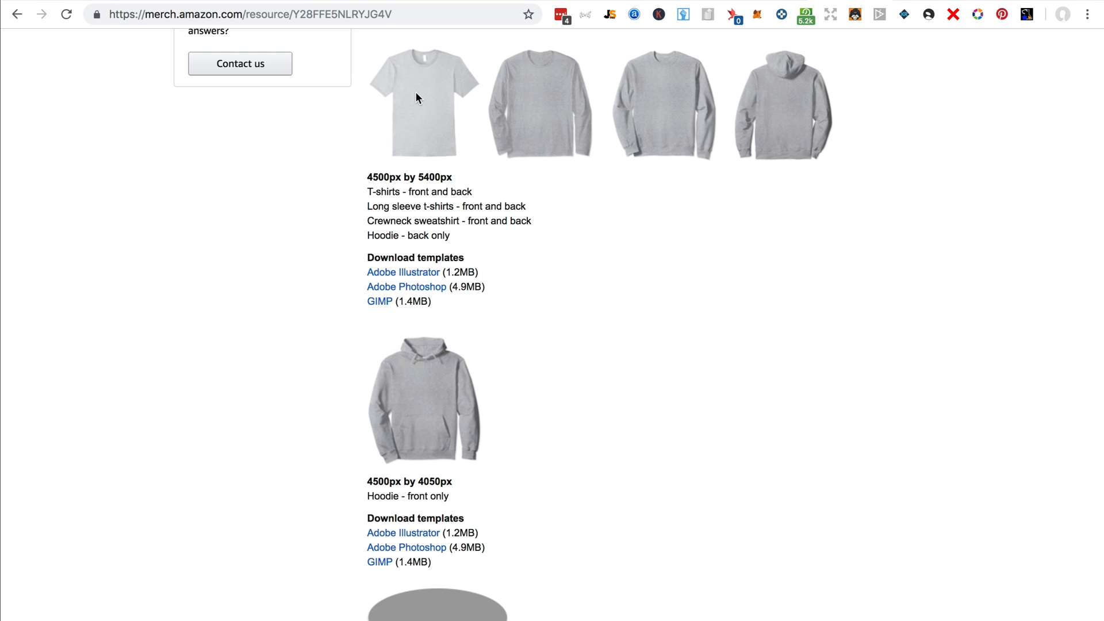
- Switch through the open document tabs to bring the 7th birthday-01.png design forward
click(421, 103)
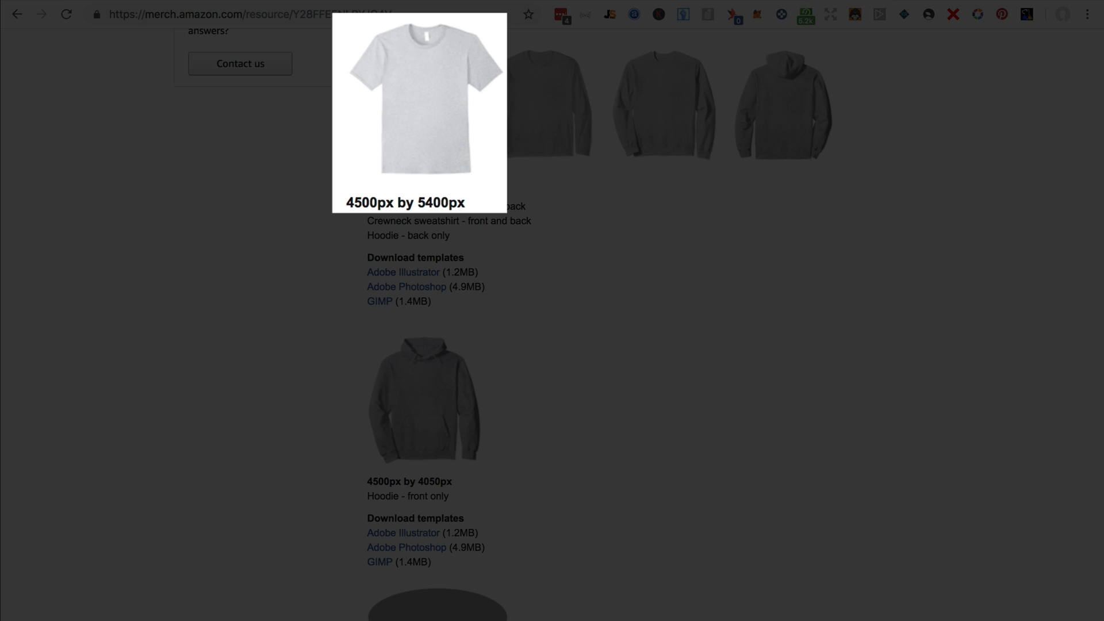
mouse_move(327, 463)
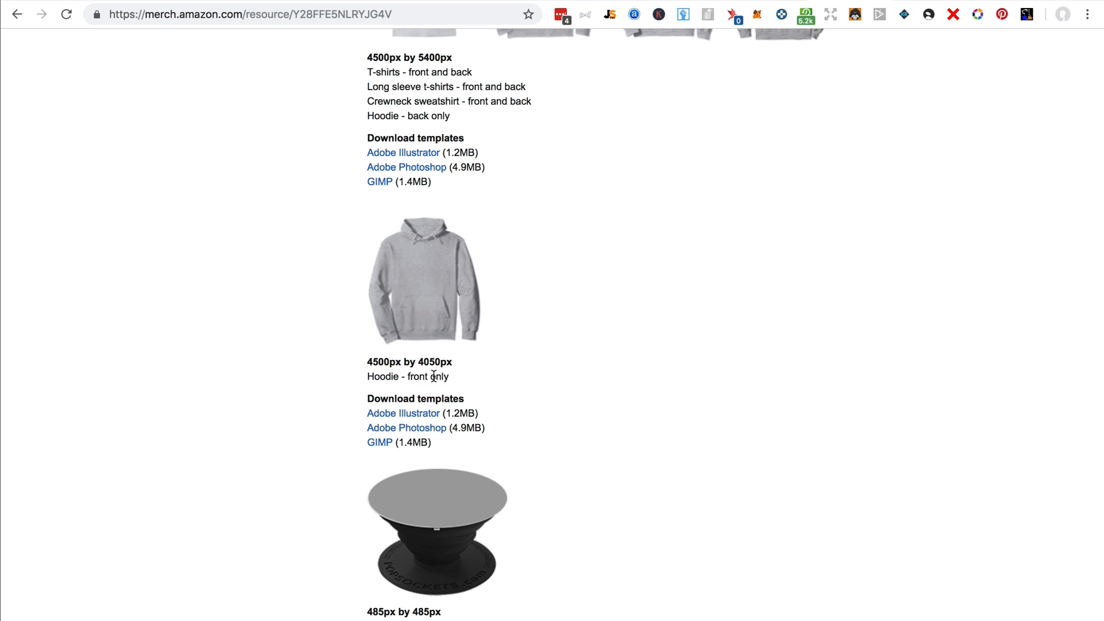
mouse_move(219, 301)
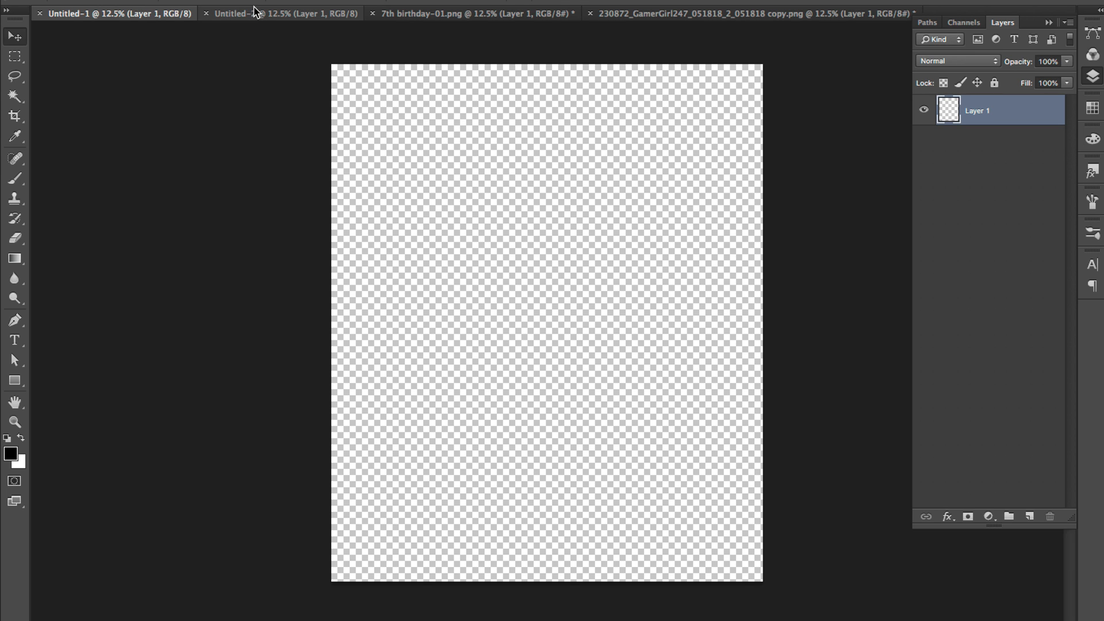
click(282, 13)
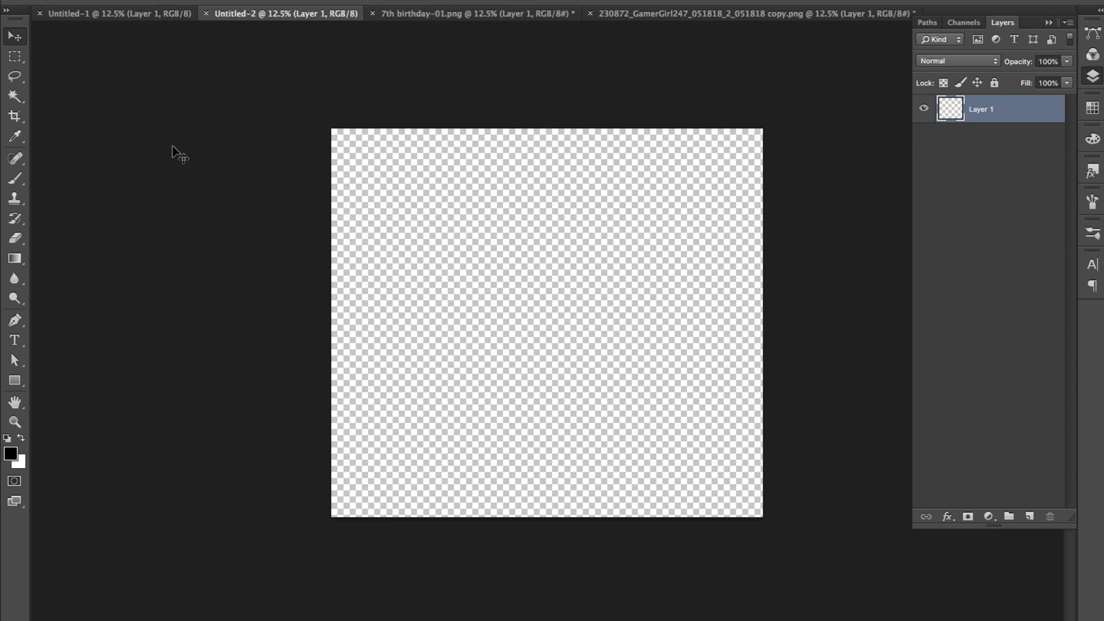
click(471, 12)
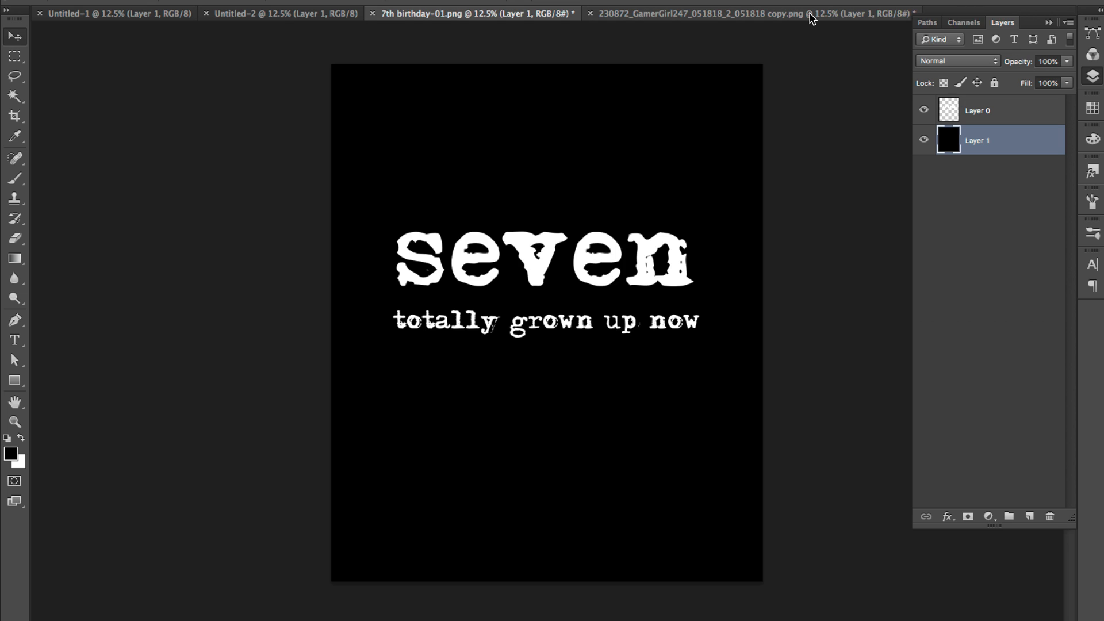
click(704, 13)
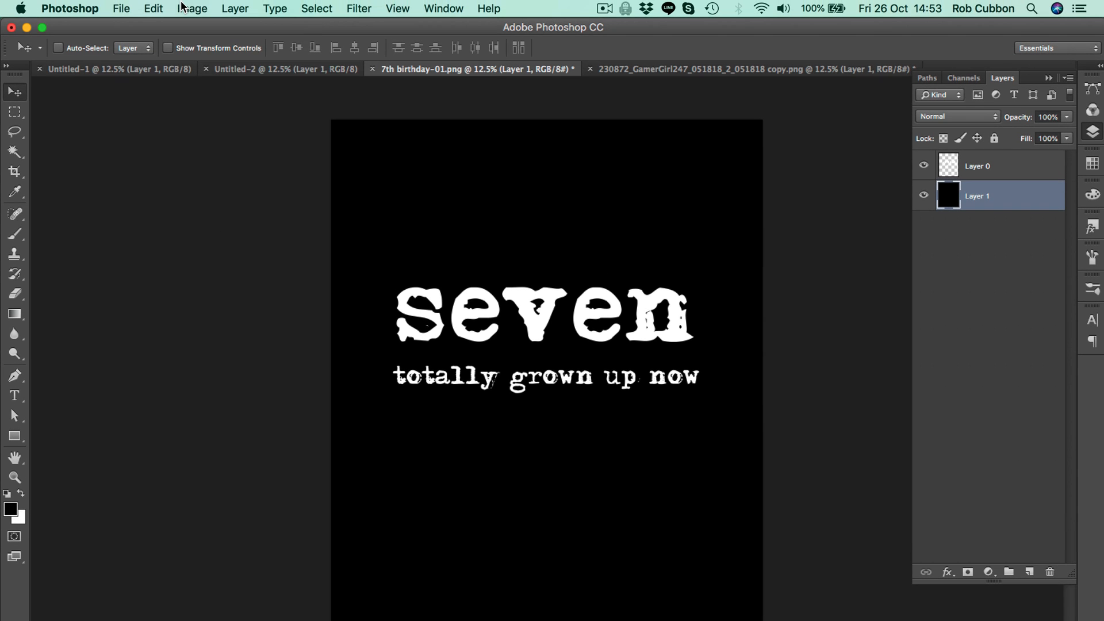
- Cut the seven design's canvas height from 5400 to 4050 px, accepting the clipping warning
click(191, 9)
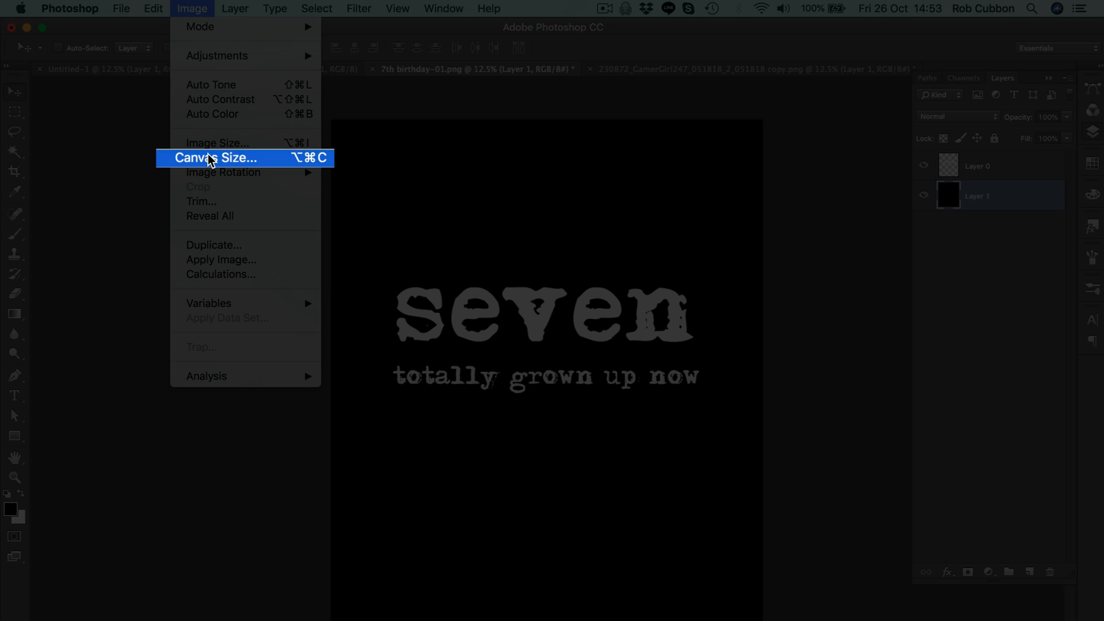
click(219, 158)
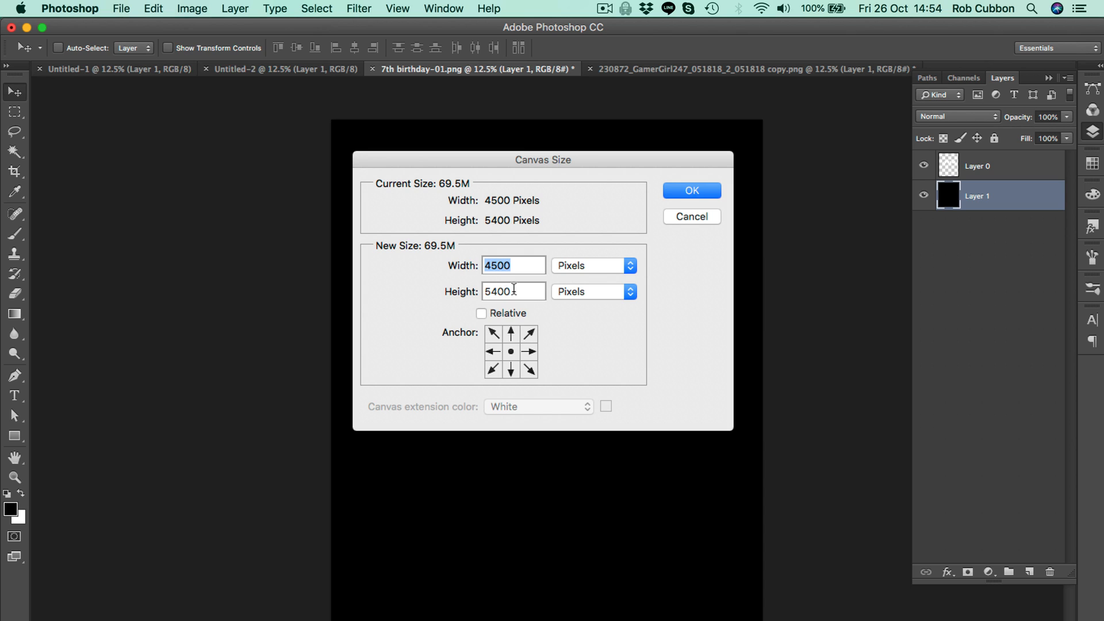
mouse_move(536, 525)
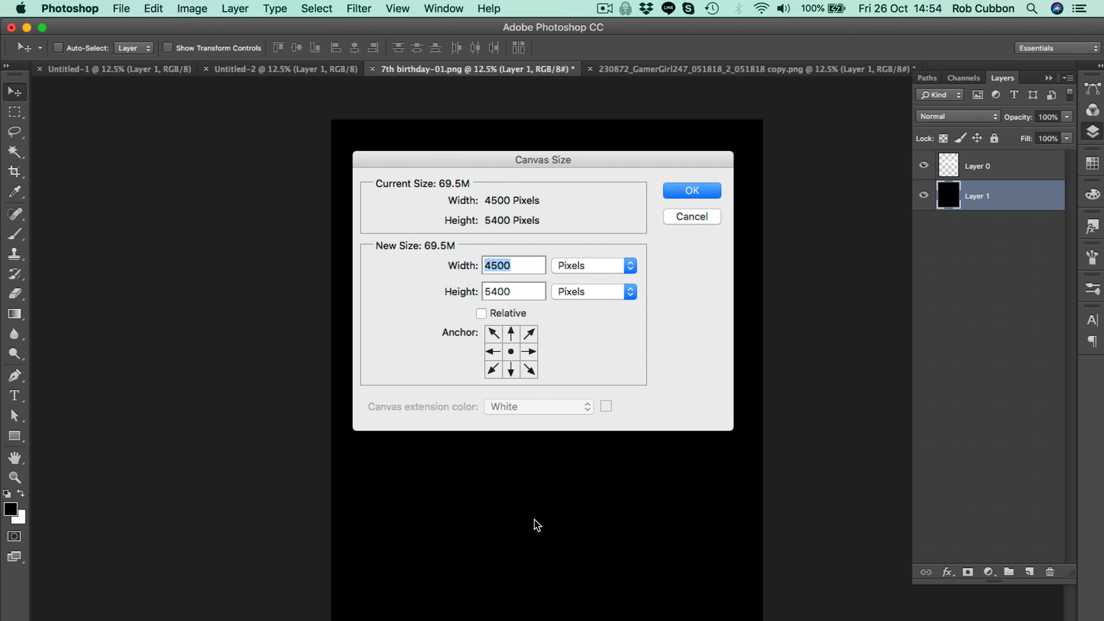
click(512, 292)
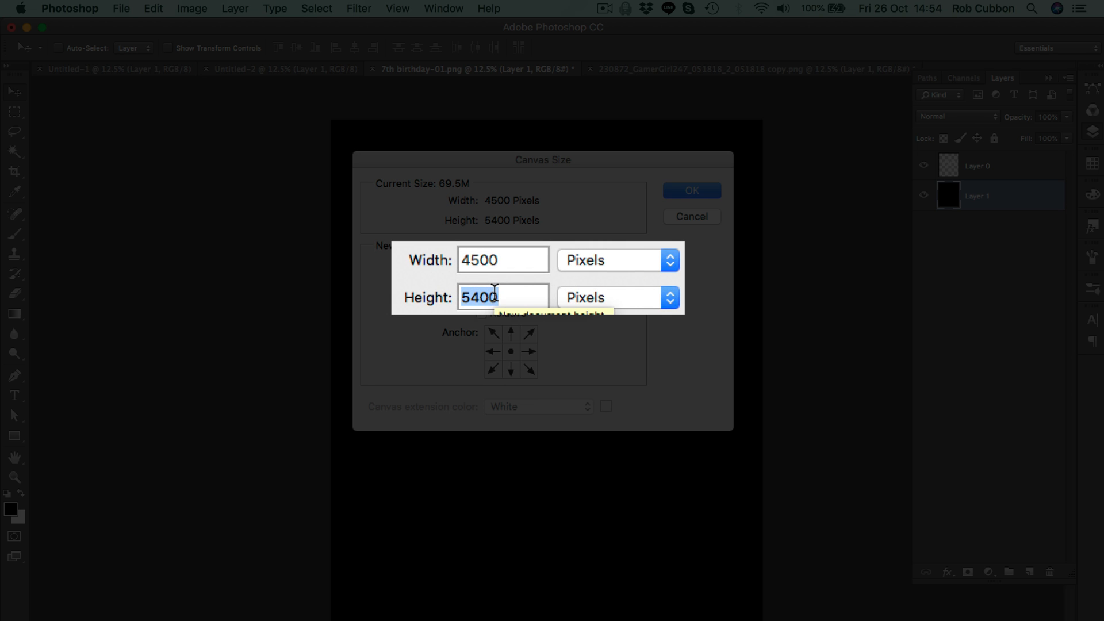
text(4650)
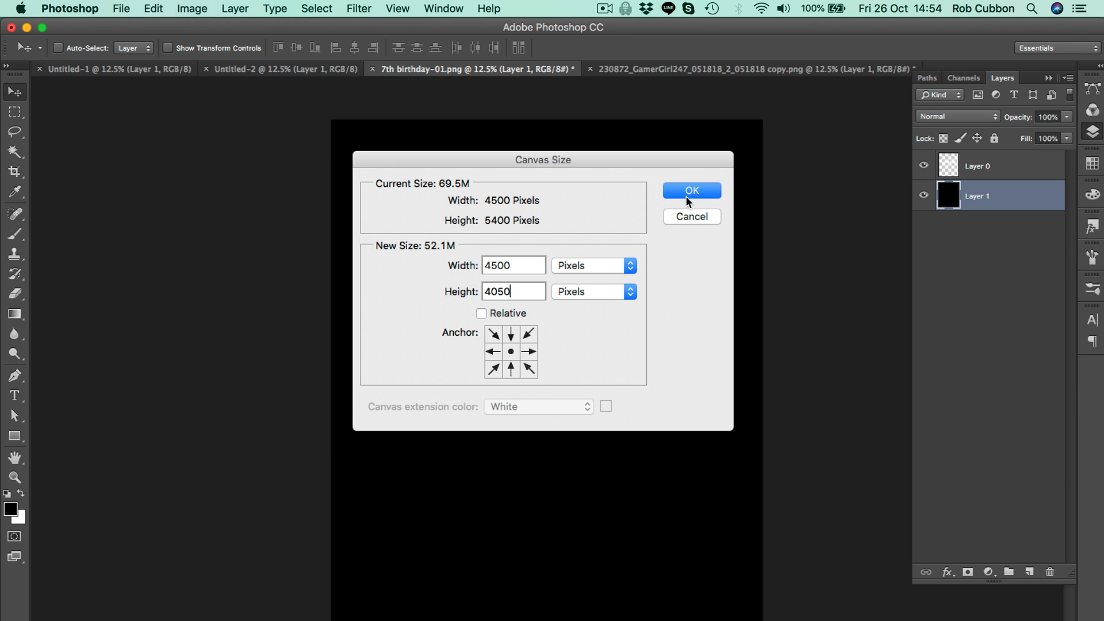
click(690, 190)
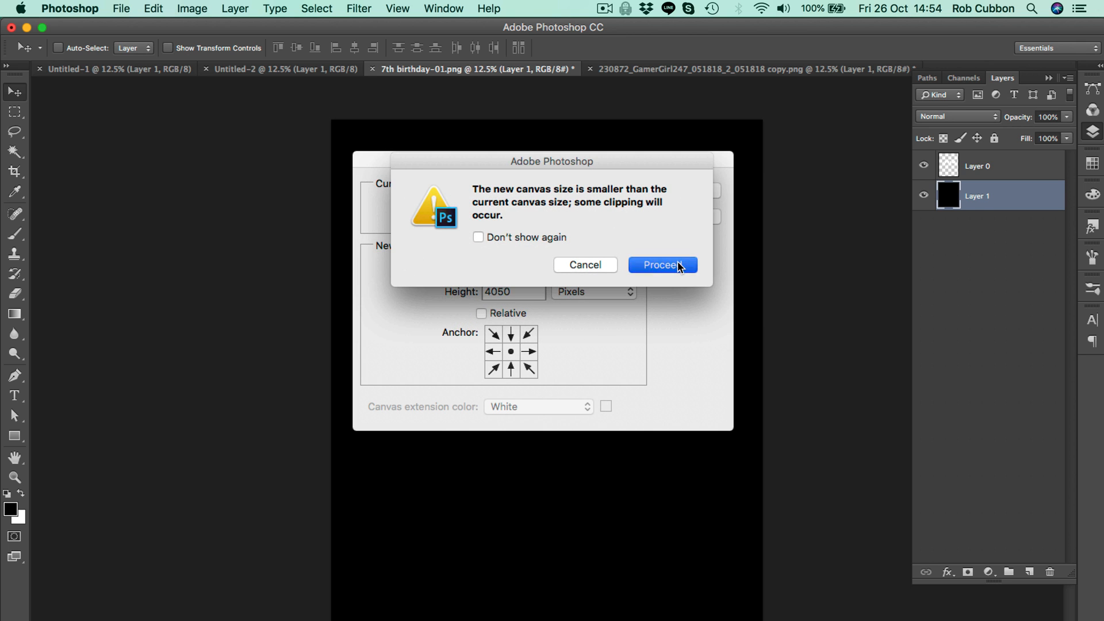
click(661, 264)
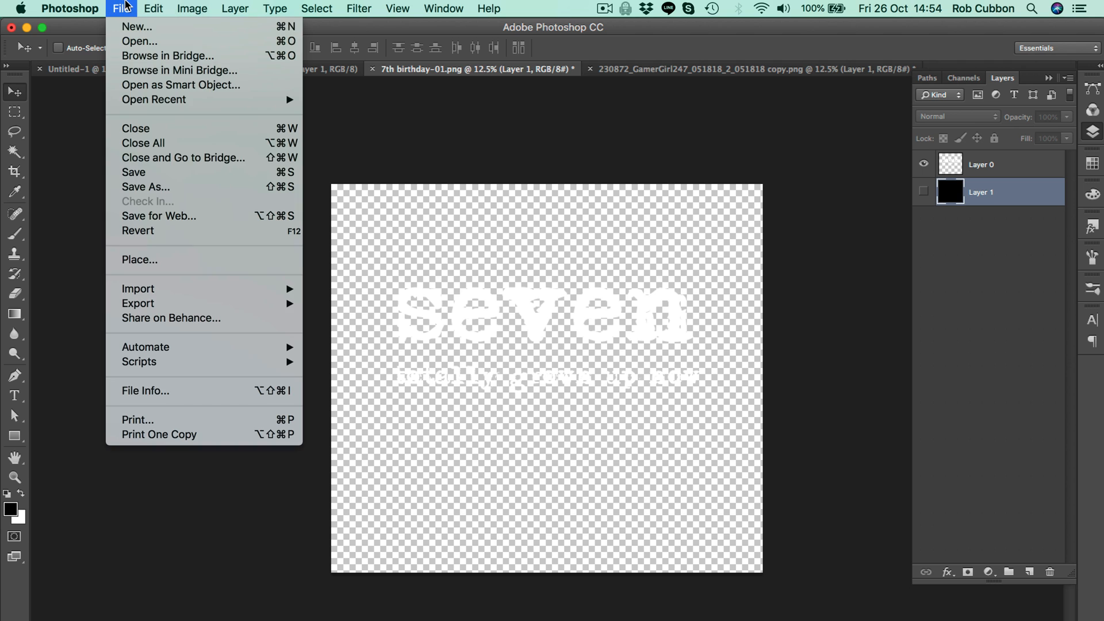
mouse_move(145, 186)
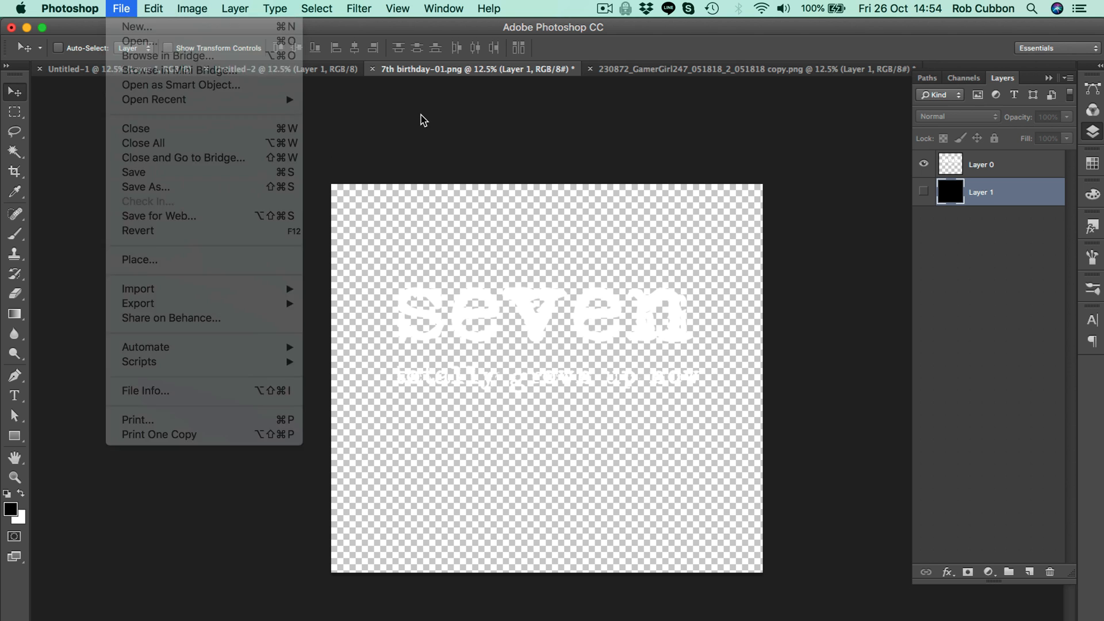
- Open the Image menu again on the seven design
click(192, 8)
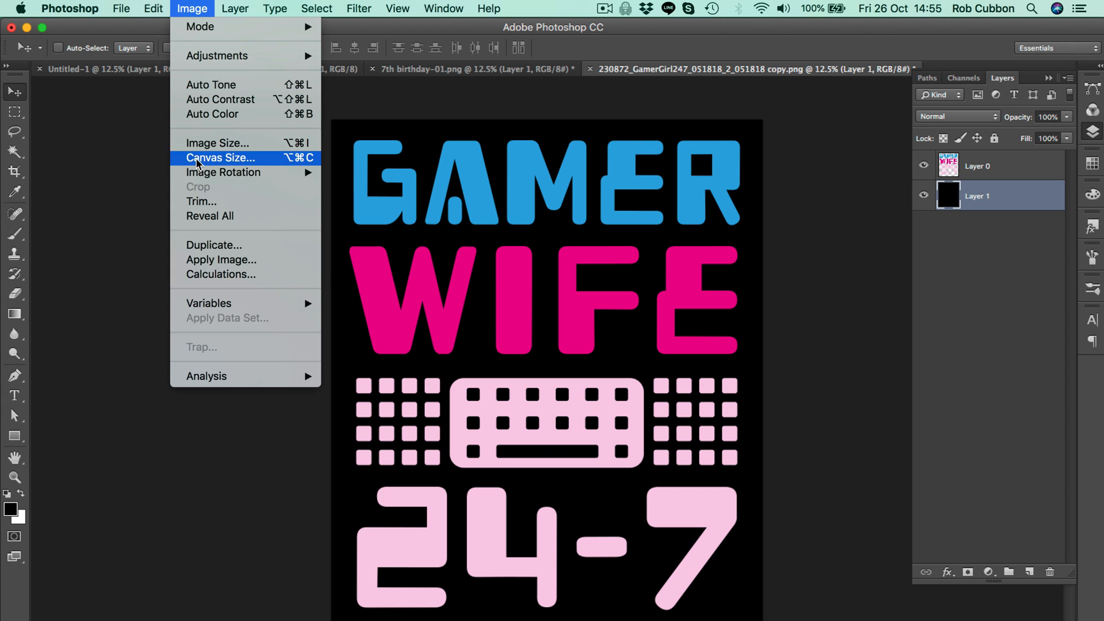
click(220, 158)
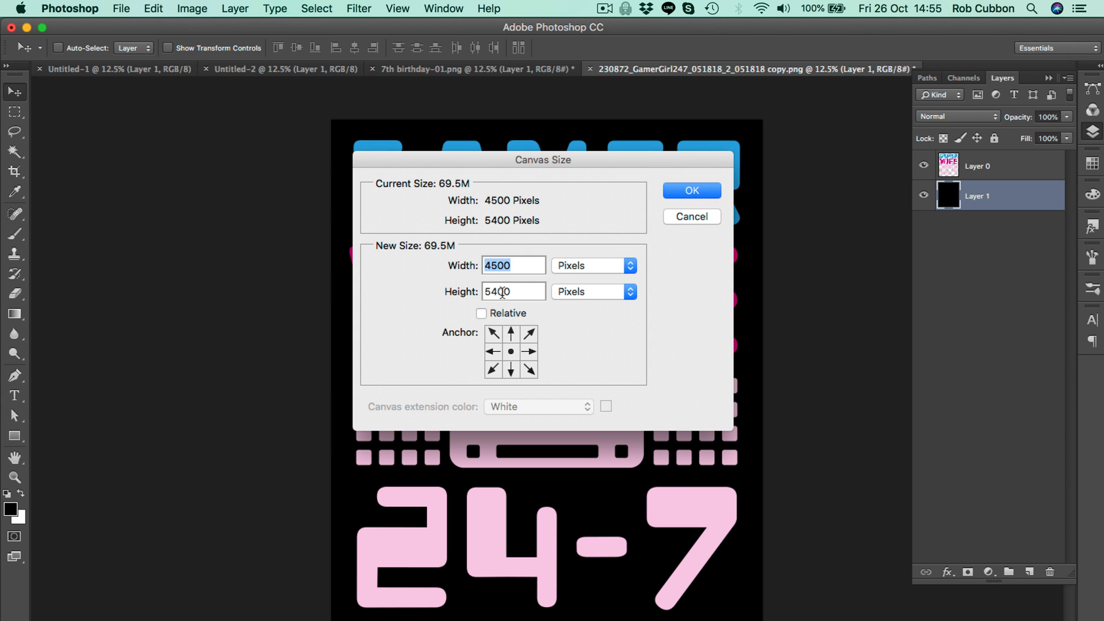
text(40)
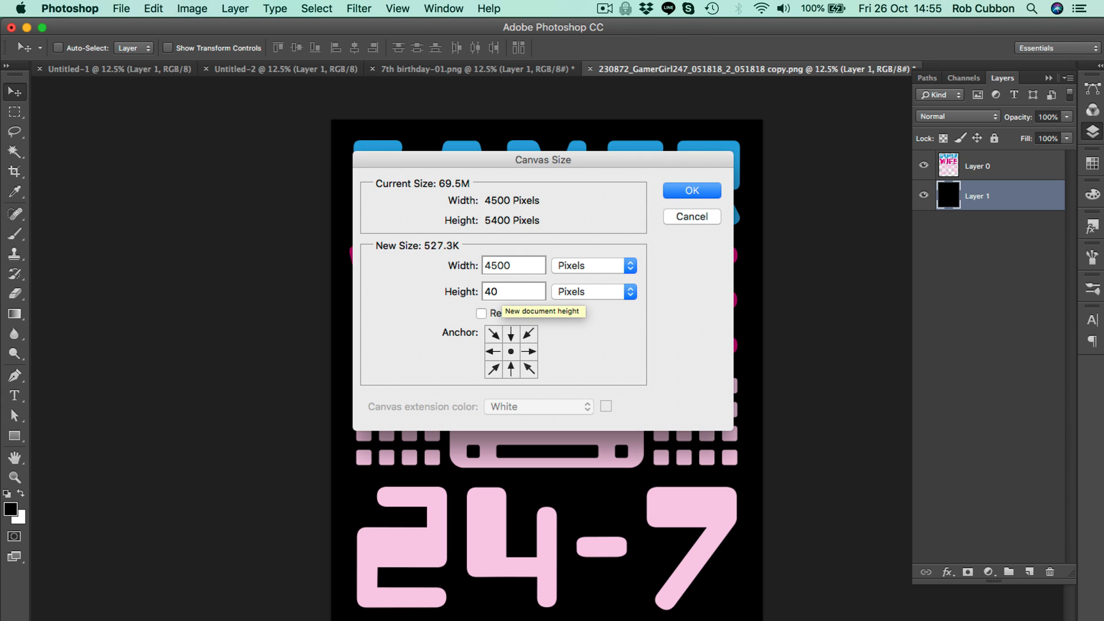
click(690, 191)
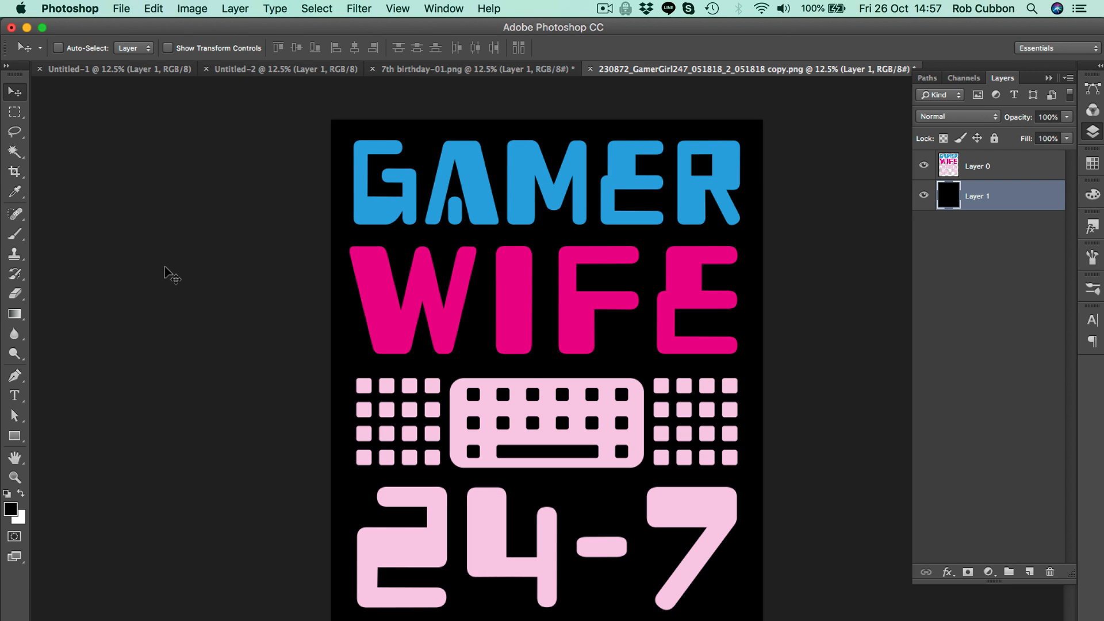
mouse_move(191, 8)
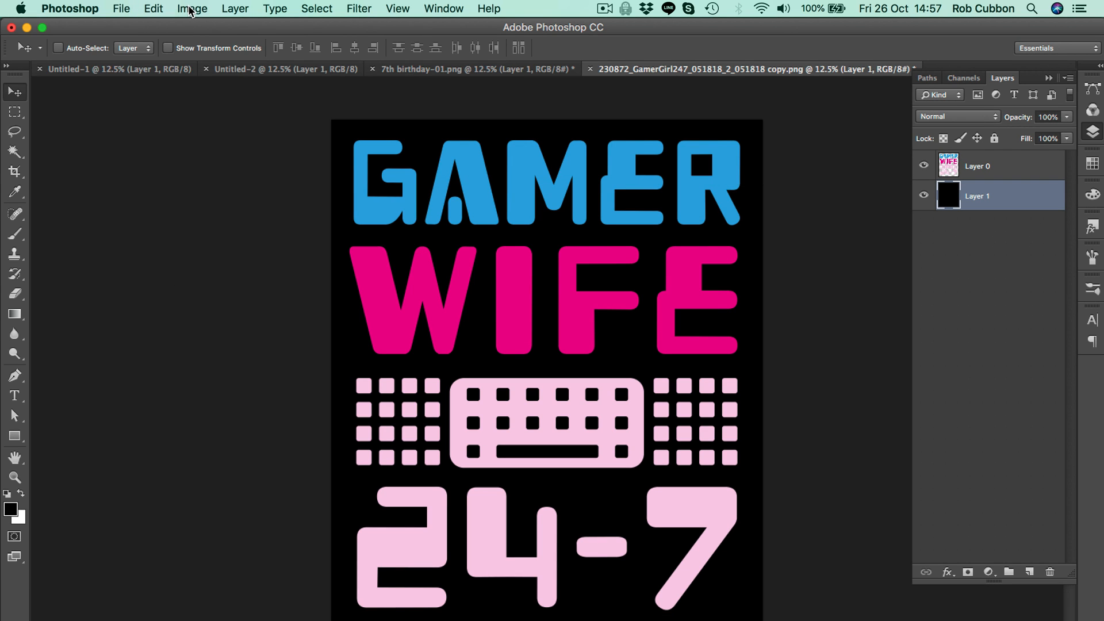
- Resize the GAMER WIFE image proportionally to 4050 px high and 3375 px wide
click(191, 9)
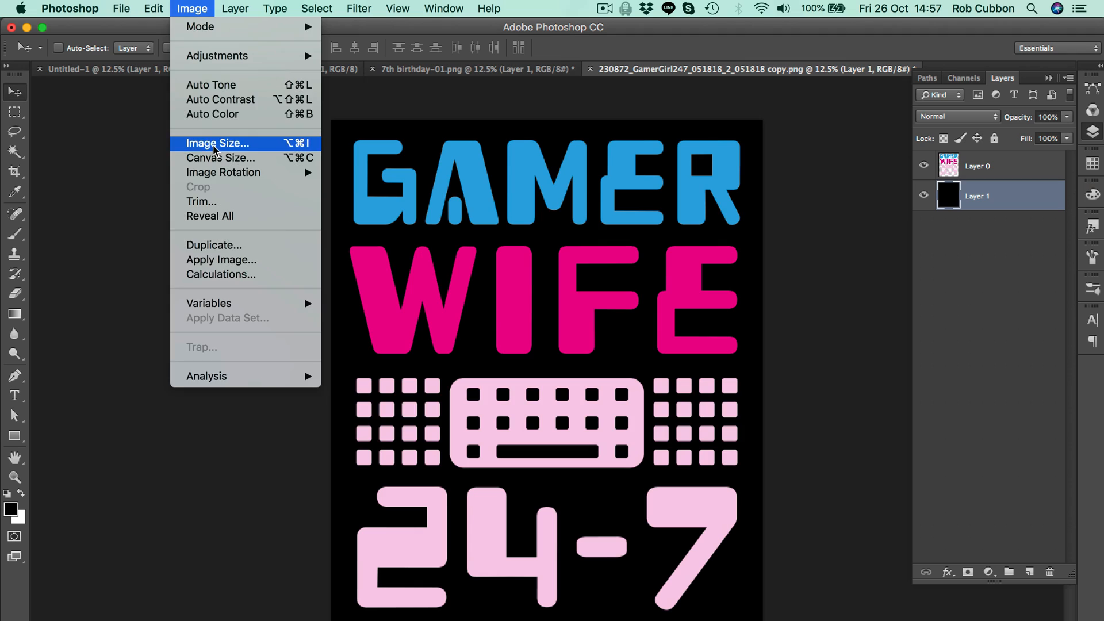
click(217, 143)
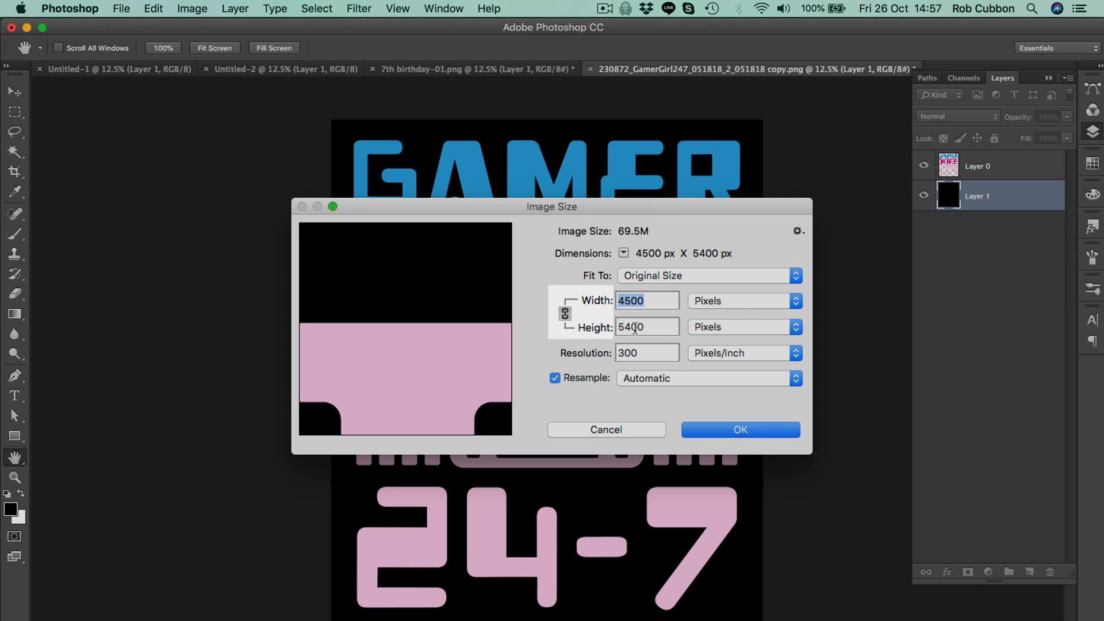
text(4)
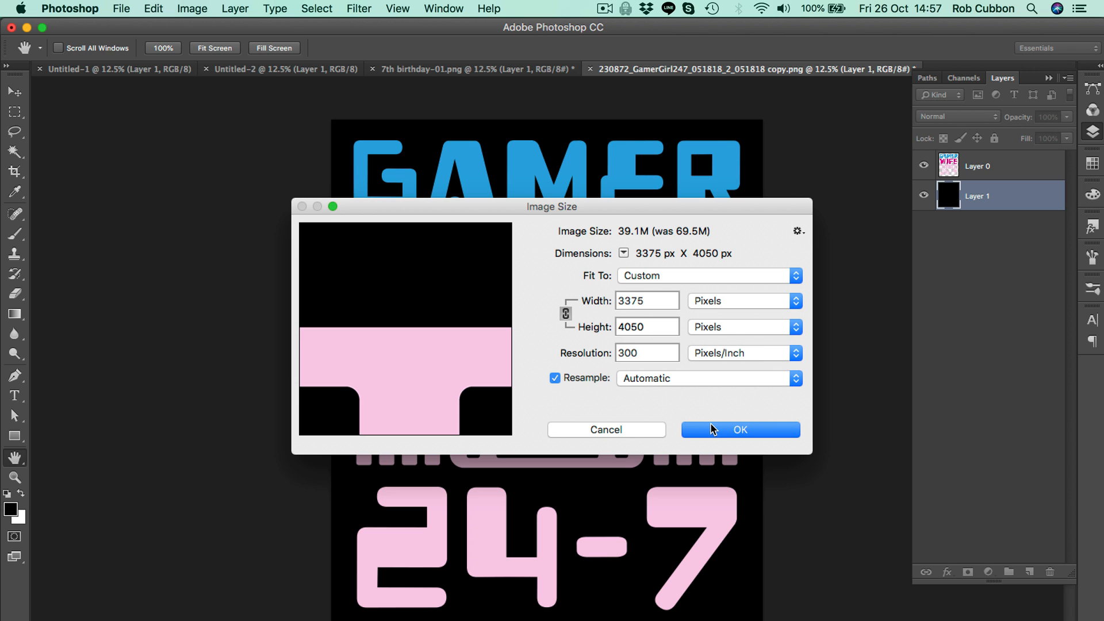
click(739, 430)
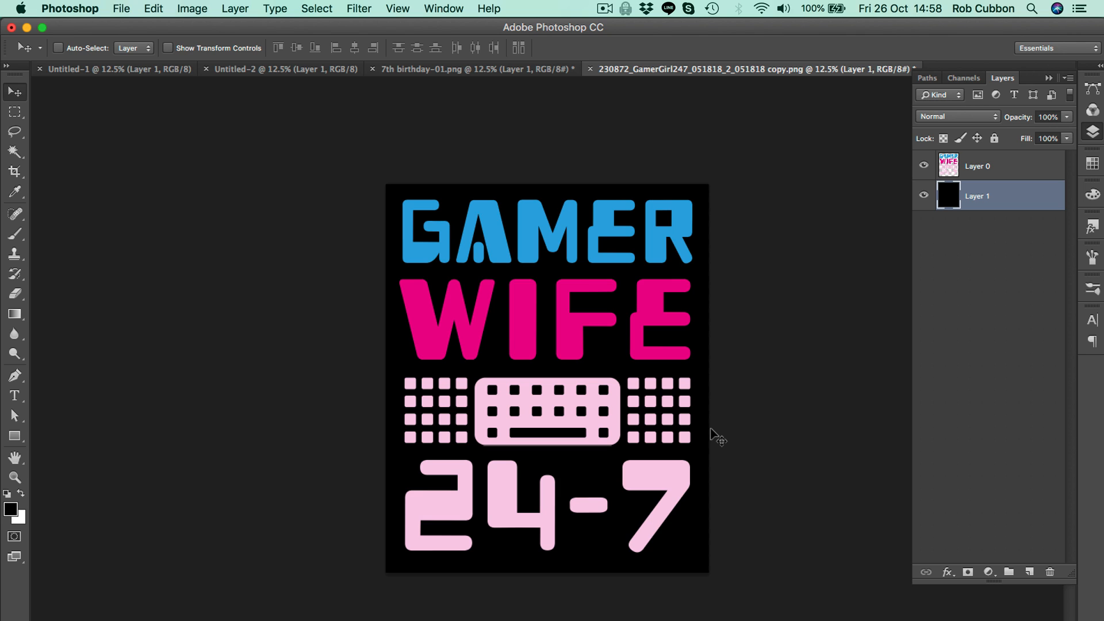
mouse_move(806, 321)
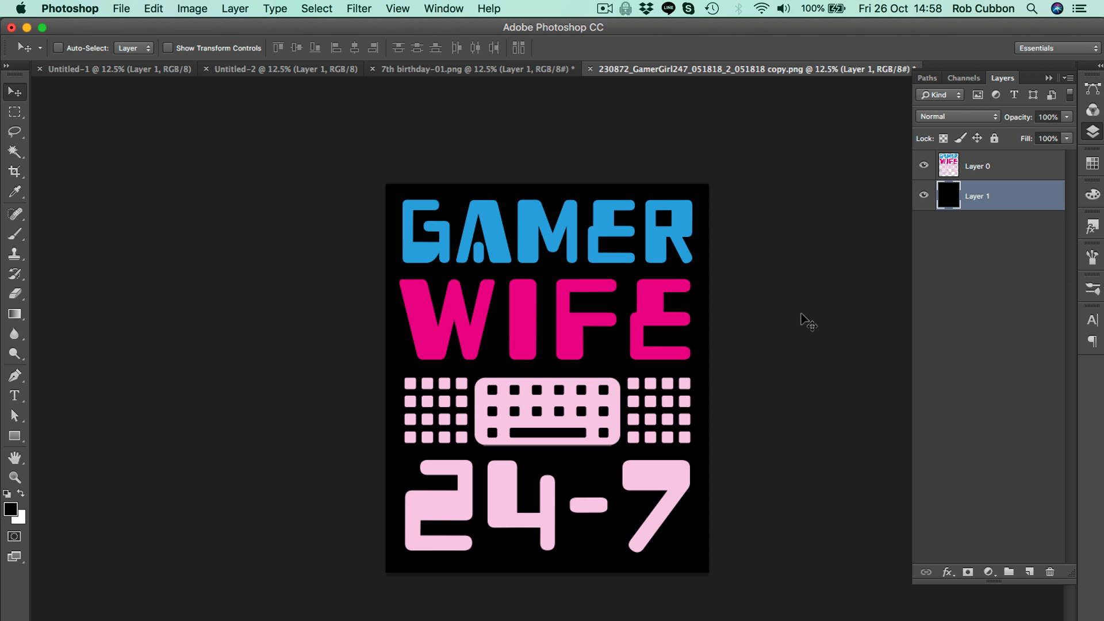
- Widen the GAMER WIFE canvas to 4500 px, keeping 4050 px height with centred artwork
click(190, 8)
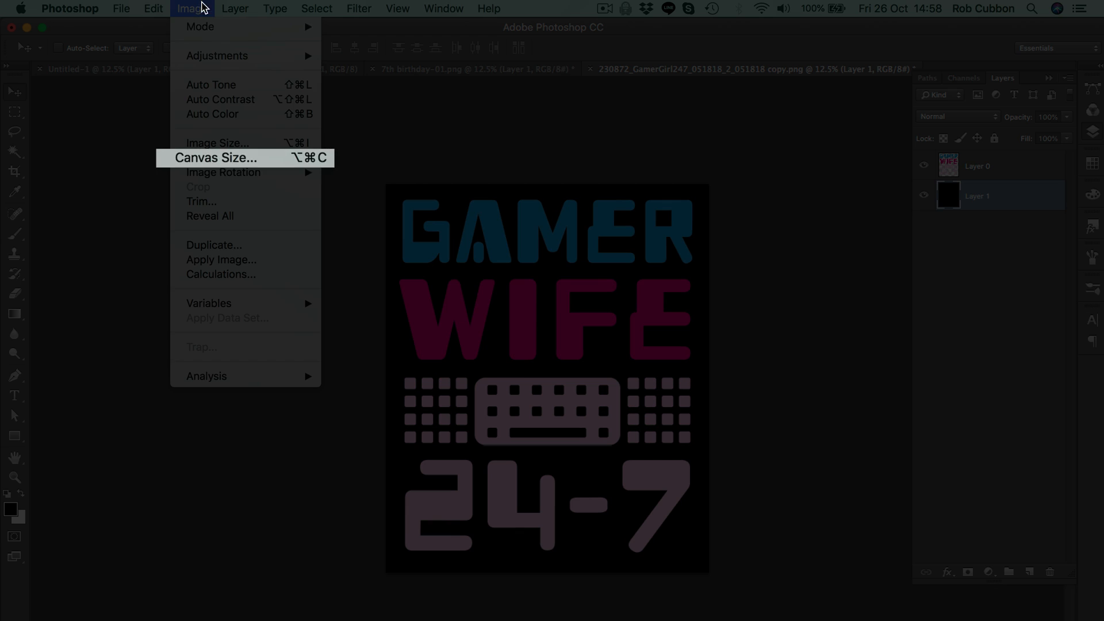
click(216, 157)
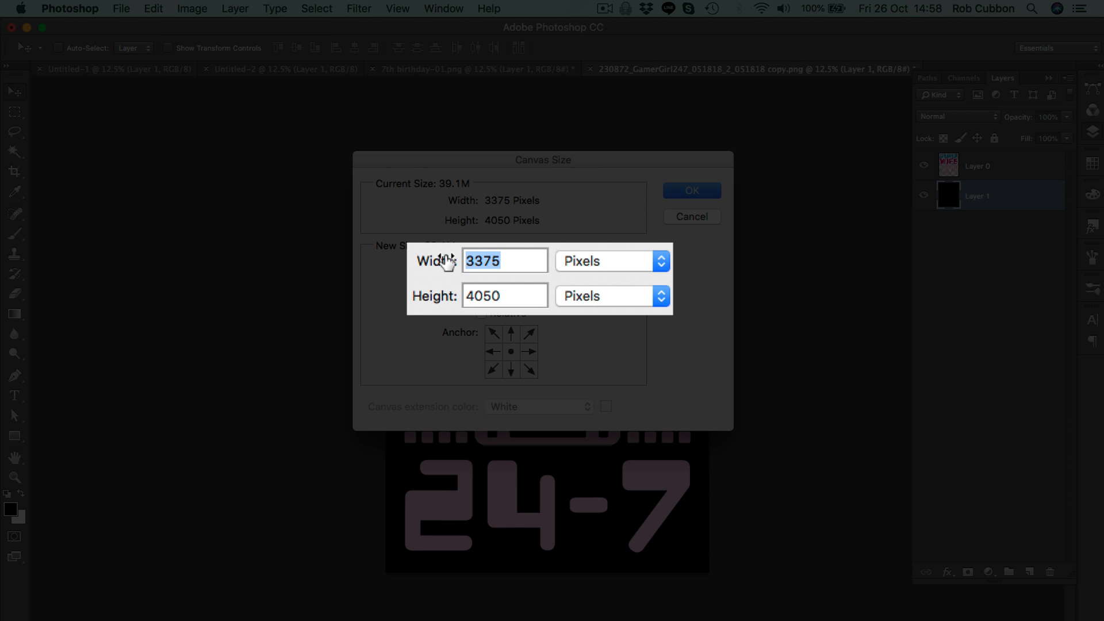
text(4500)
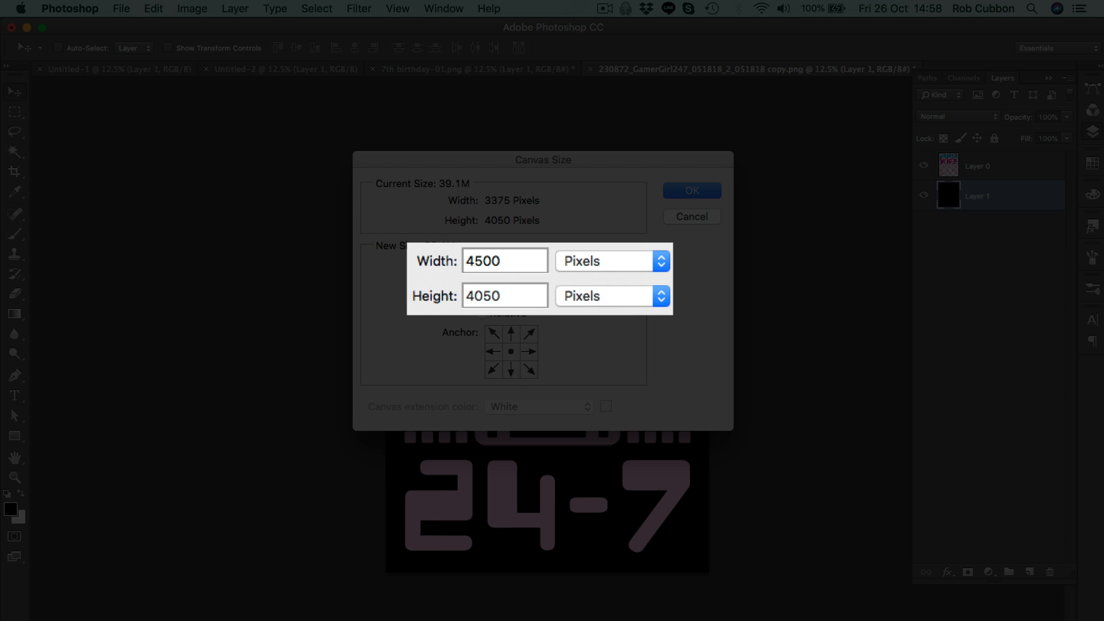
click(498, 295)
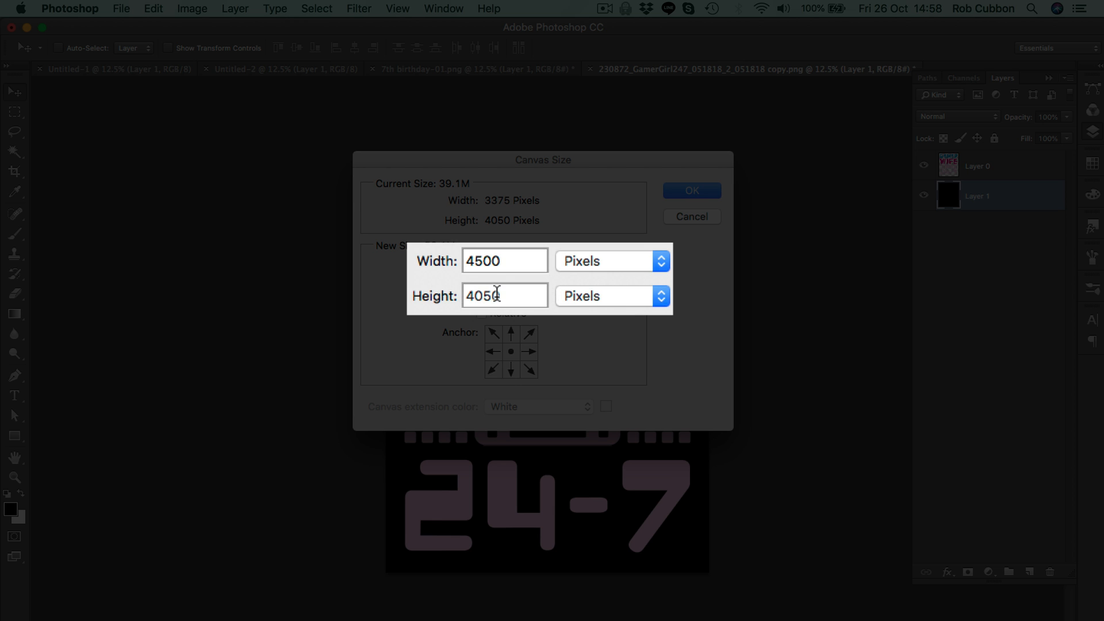
click(690, 191)
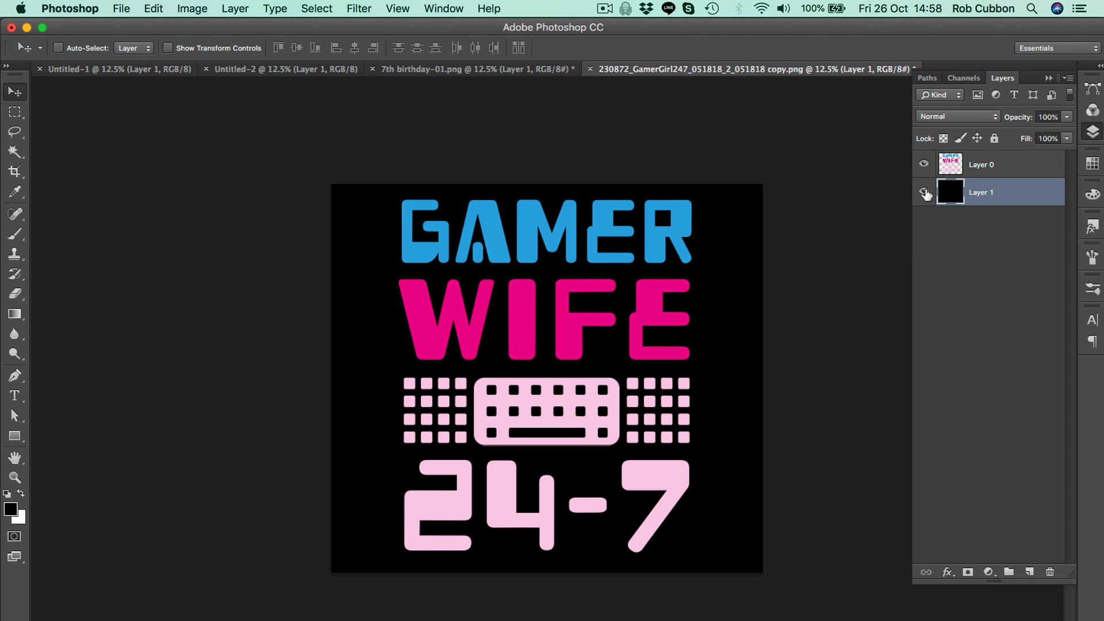
- Hide the black Layer 1 and start saving the GAMER WIFE design as PNG
click(925, 192)
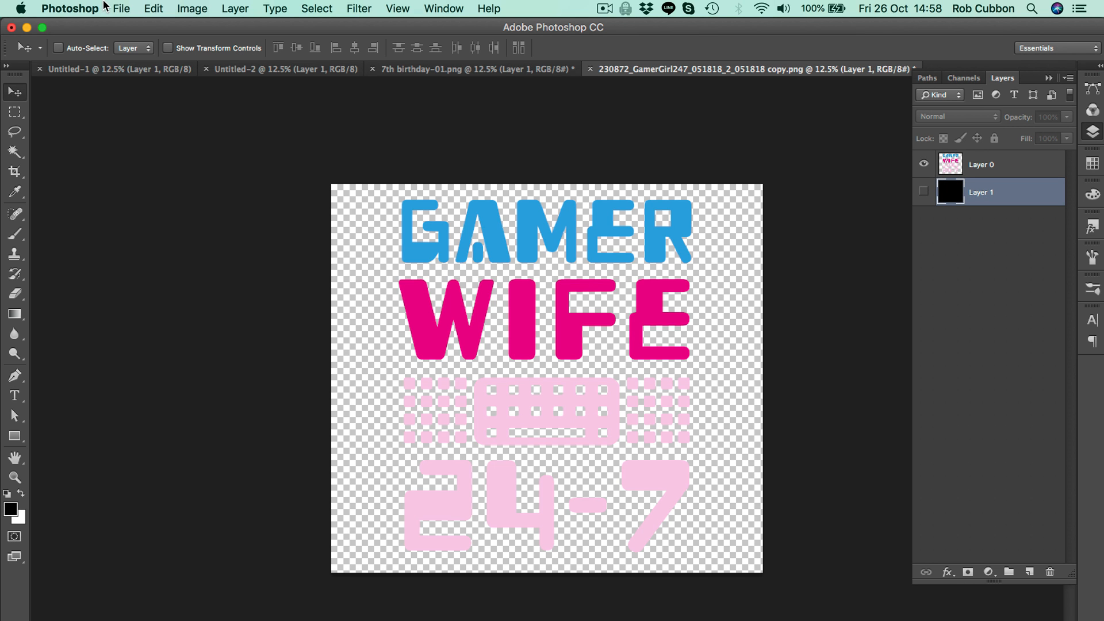
click(120, 9)
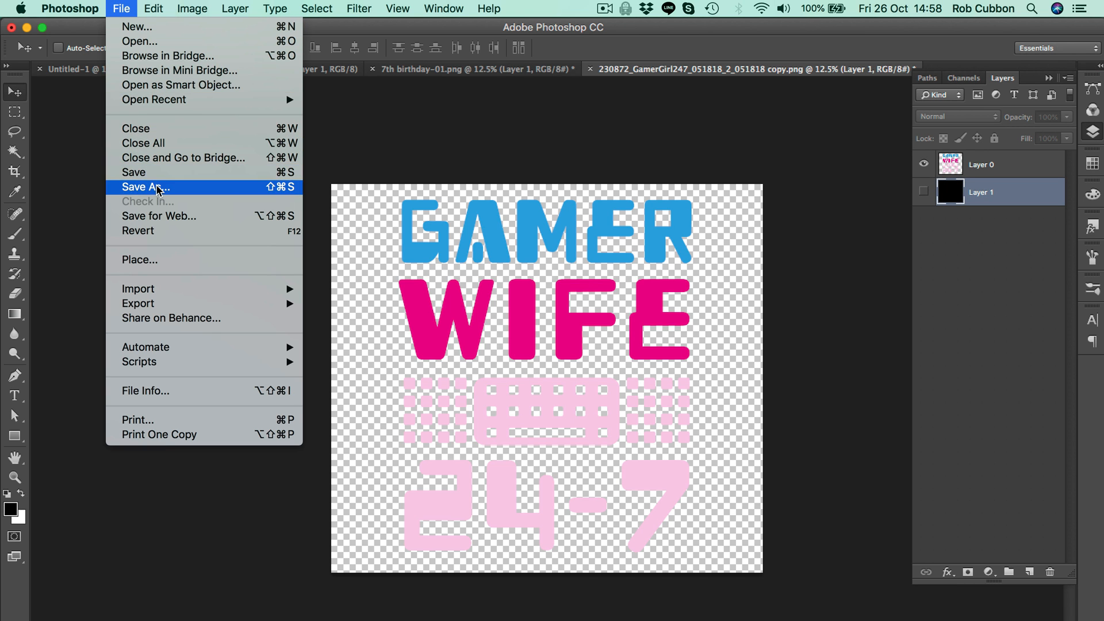
click(145, 186)
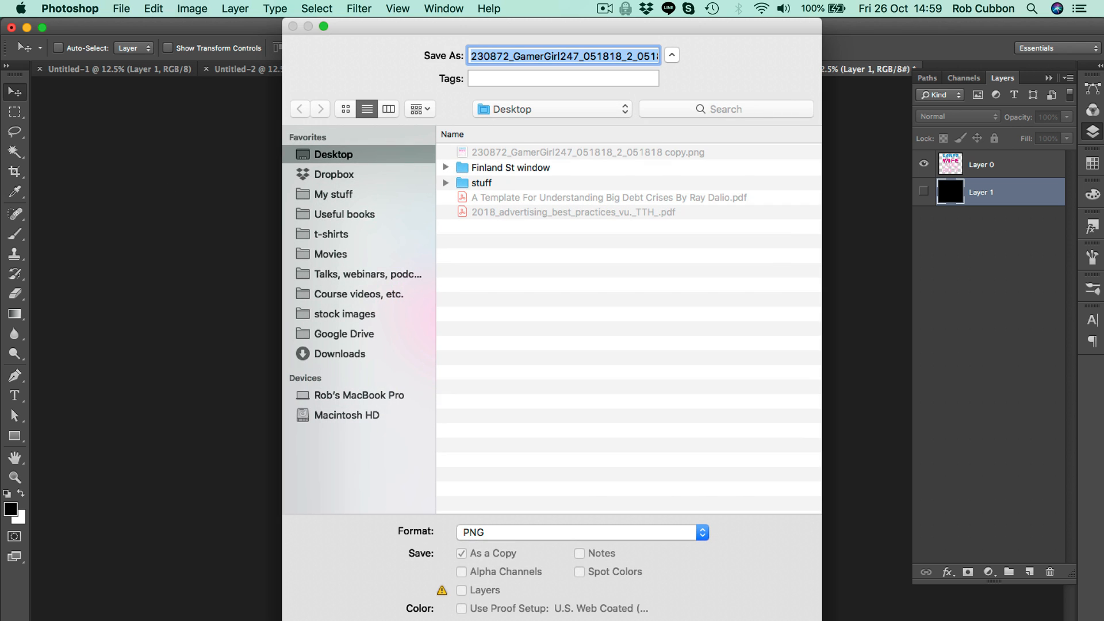